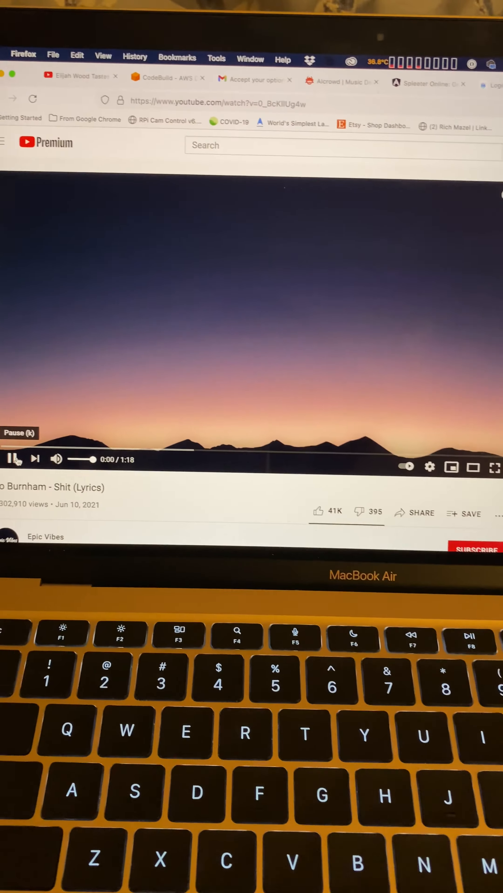
# - Select the Bo Burnham lyrics mp3 from the Juice Shit folder for 4-stem separation
pyautogui.click(15, 459)
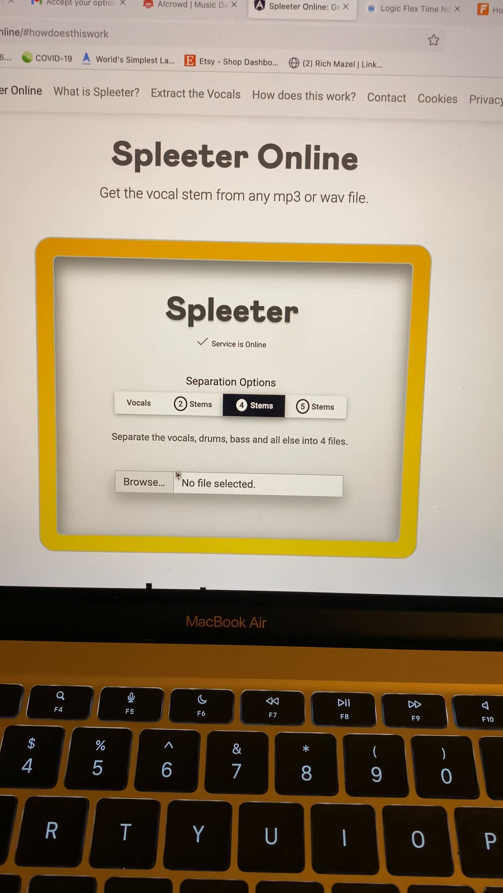
pyautogui.click(143, 483)
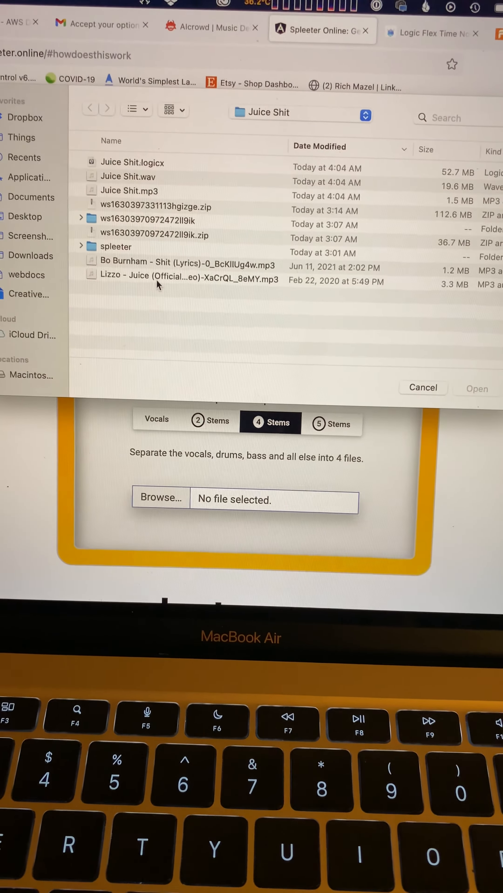
pyautogui.click(177, 265)
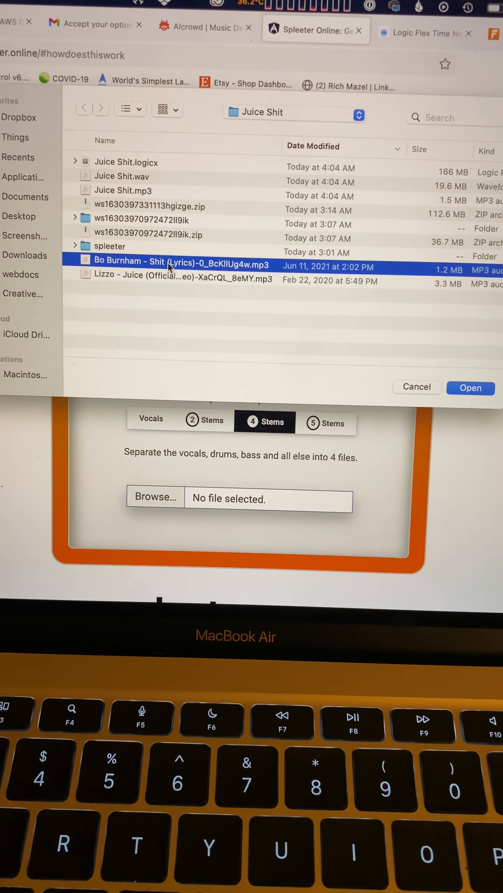
pyautogui.click(415, 386)
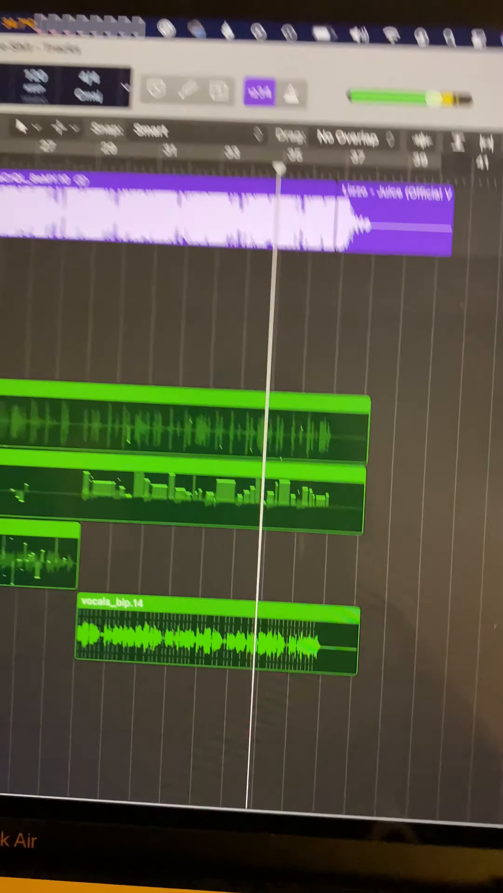
# - Scroll the Tracks area to view the Lizzo Juice region above the vocal stems
pyautogui.hscroll(3)
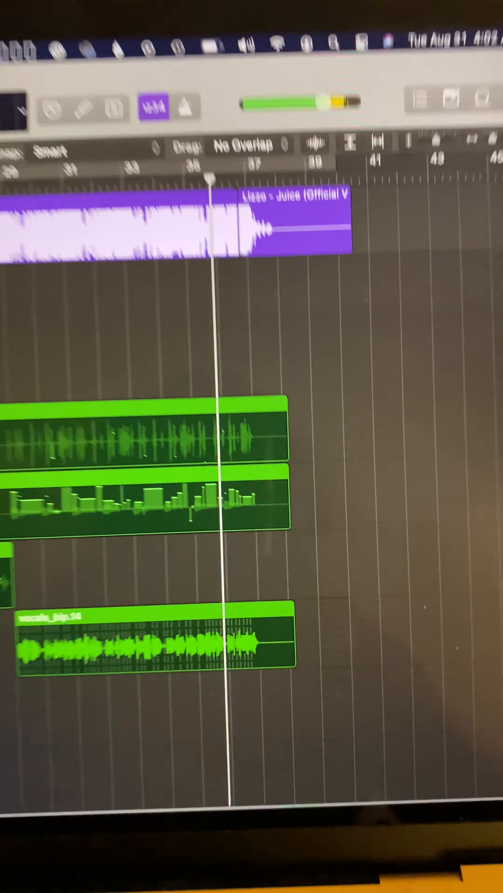